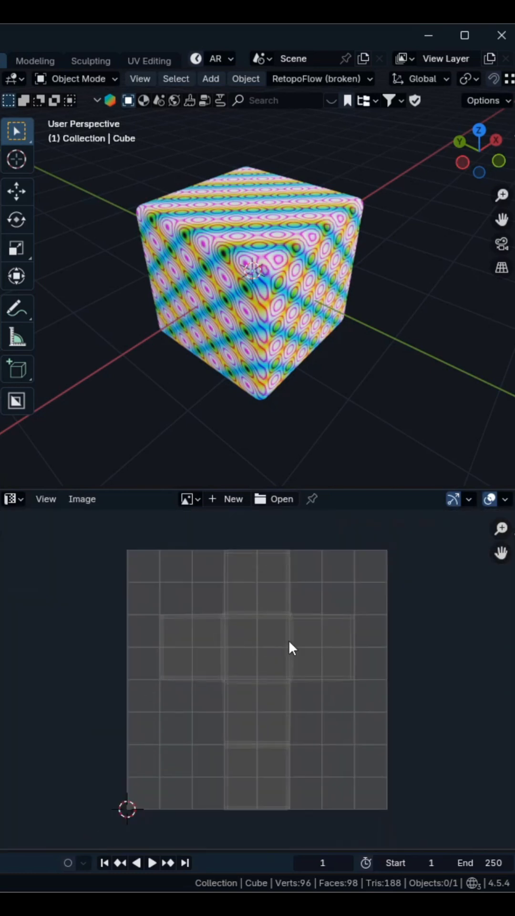
mouse_move(243, 626)
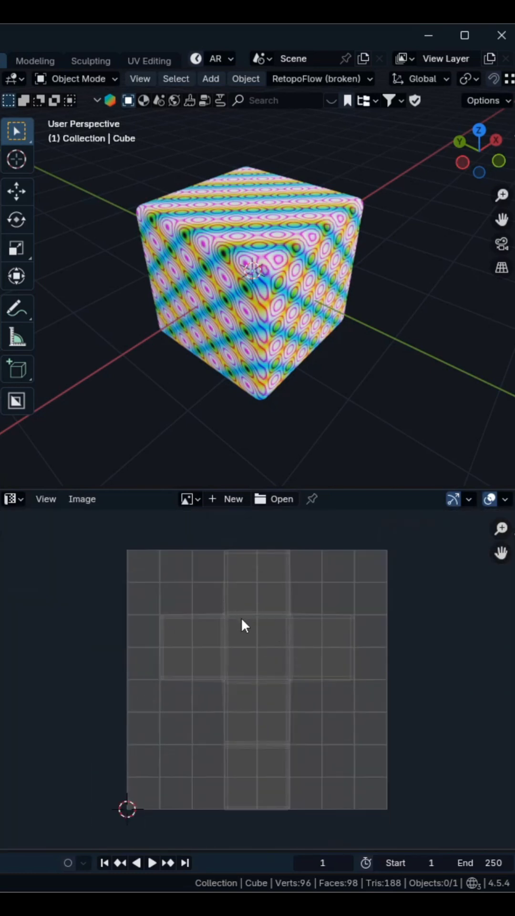
mouse_move(310, 637)
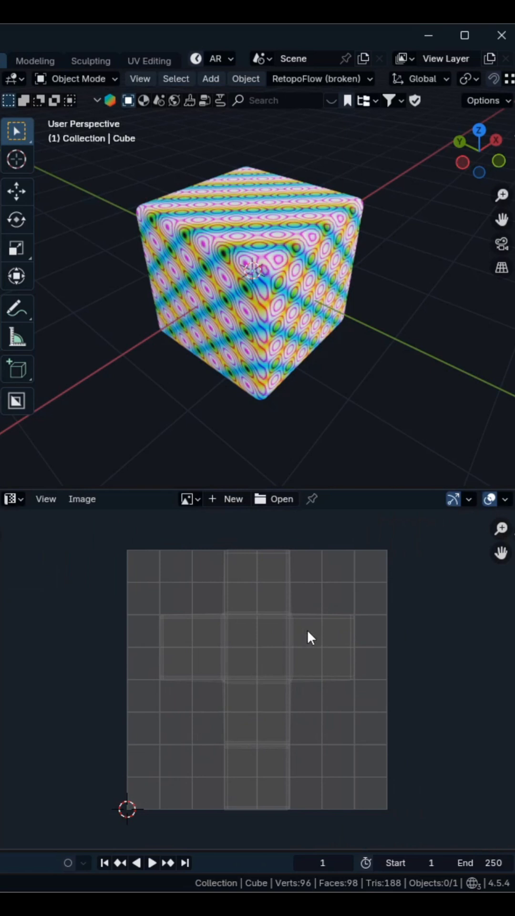
mouse_move(189, 647)
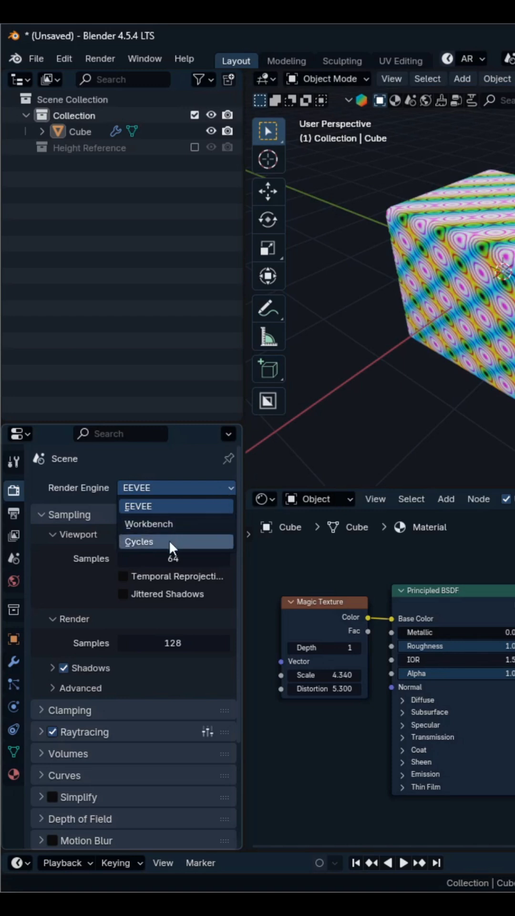
Switch the render engine to Cycles and scroll down to the Bake panel
left_click(139, 542)
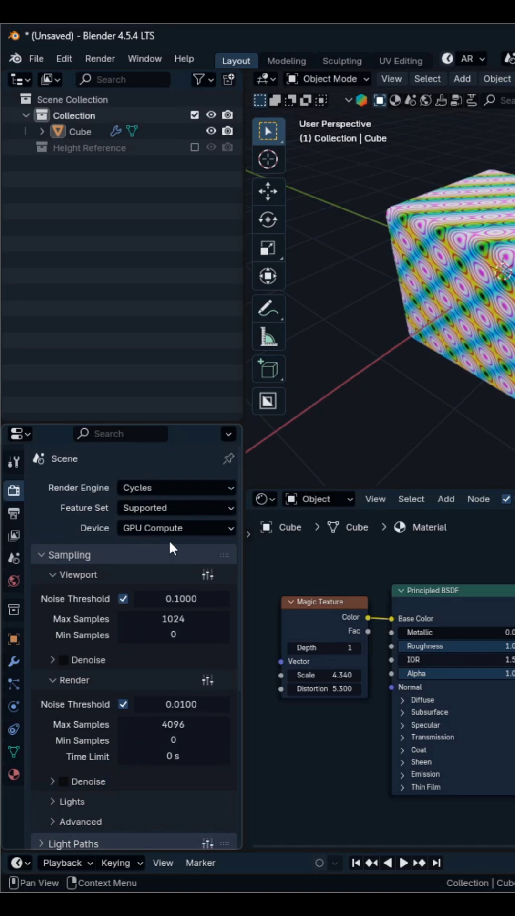
scroll("down", 3)
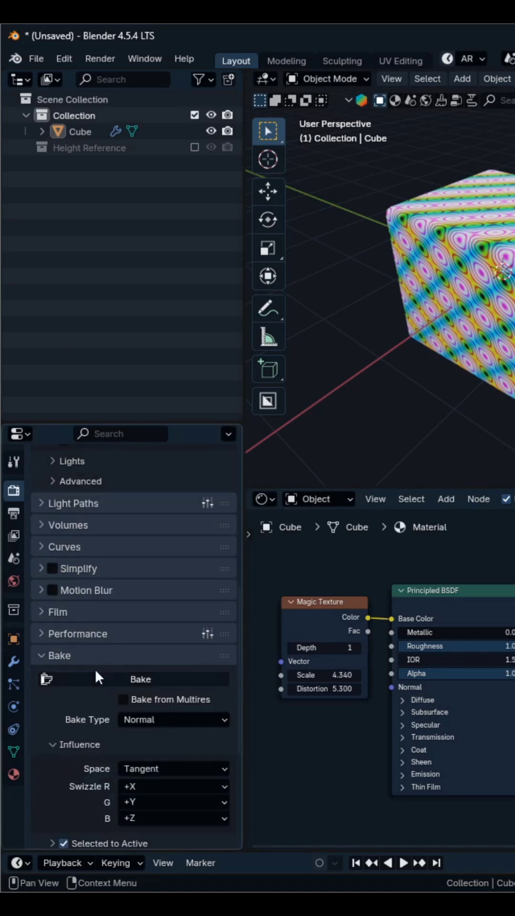
scroll("down", 3)
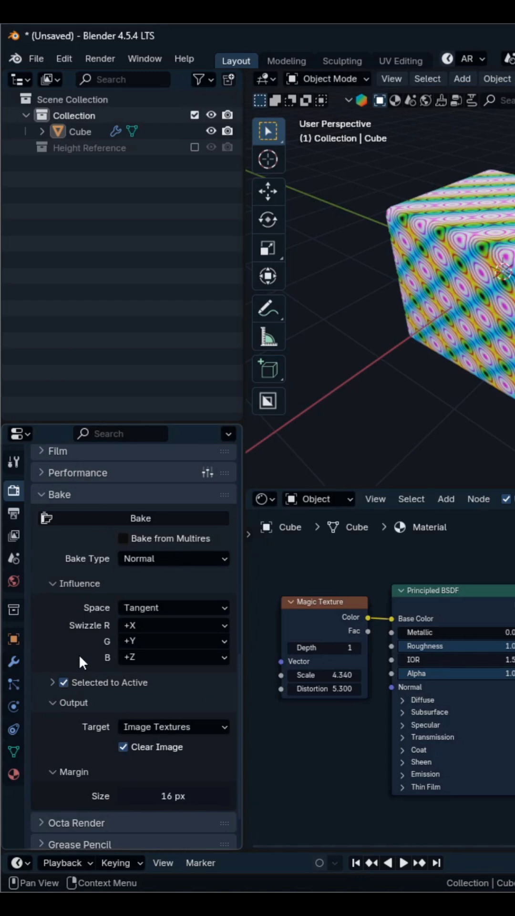
Set the bake type to Diffuse with Direct and Indirect lighting excluded
left_click(174, 558)
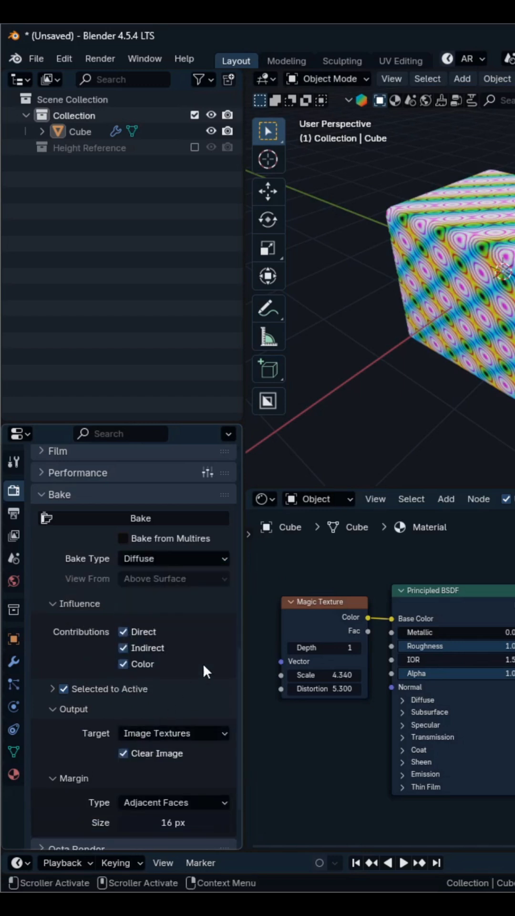
left_click(123, 632)
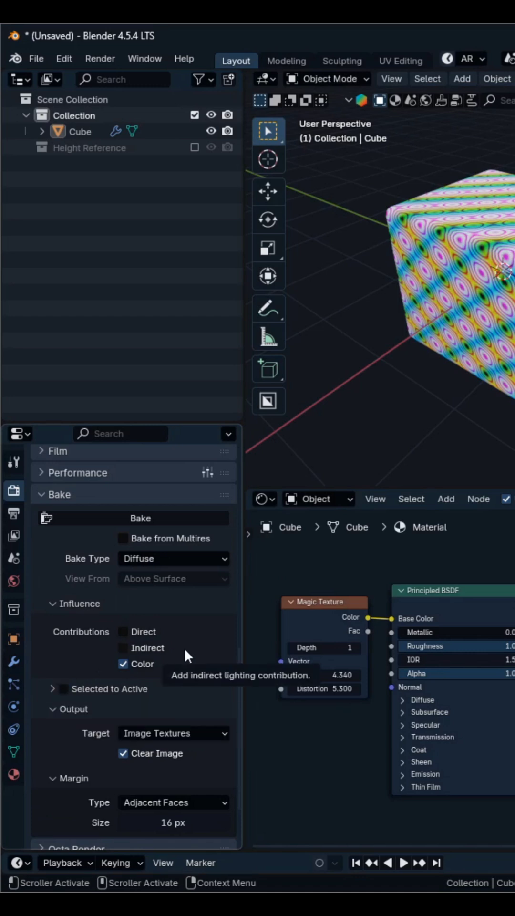
mouse_move(203, 651)
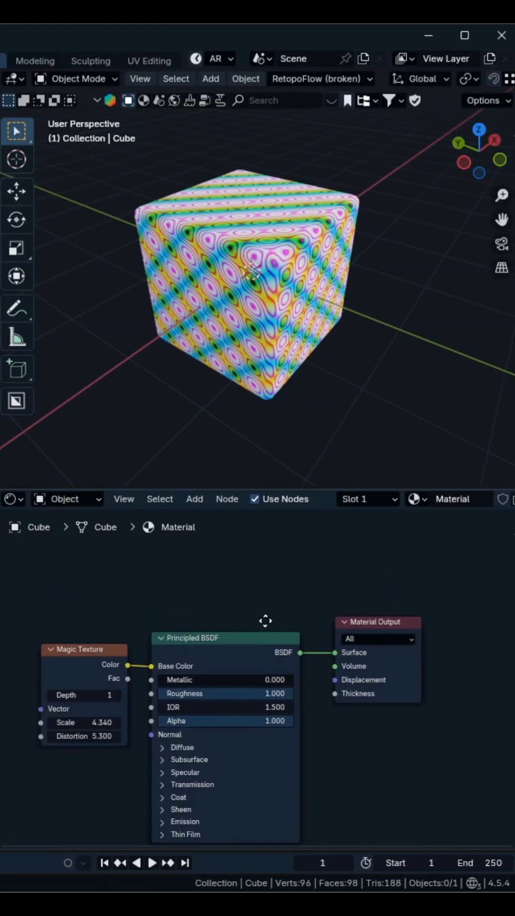
Open the Add menu in the Shader Editor to insert an Image Texture node
left_click(194, 499)
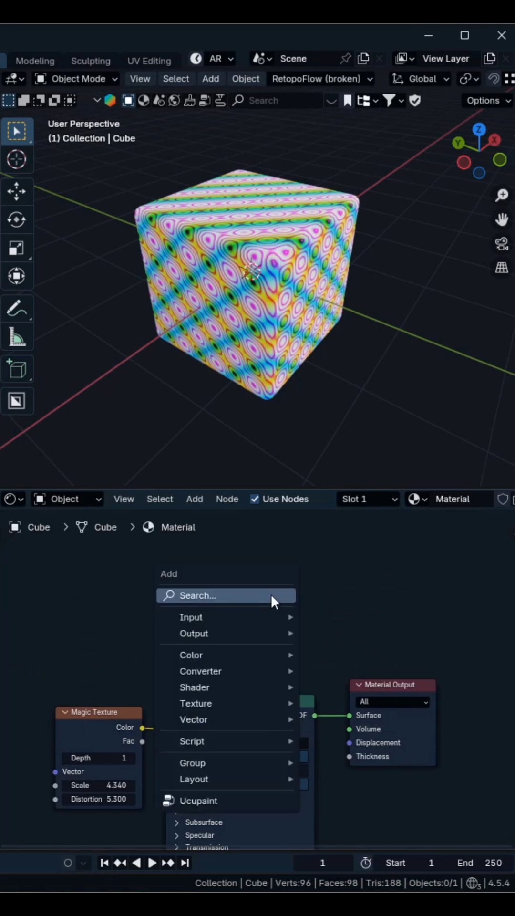
mouse_move(274, 604)
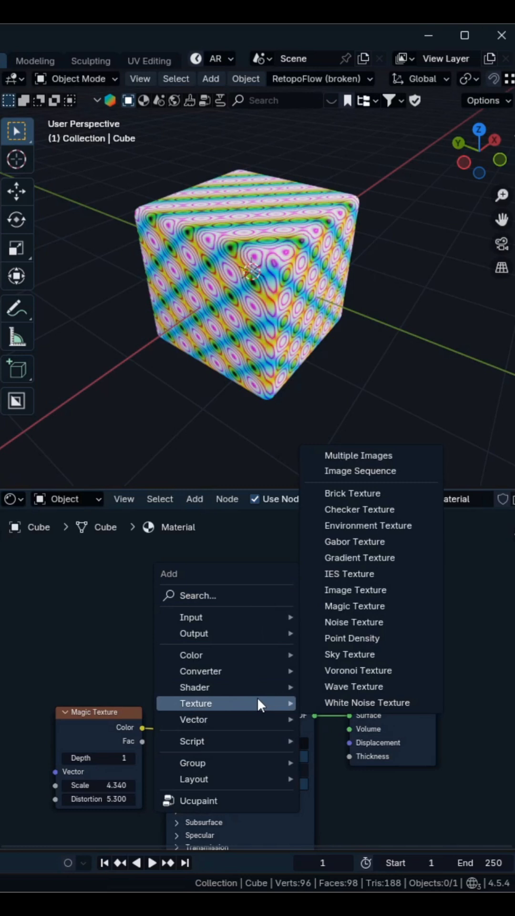
mouse_move(353, 648)
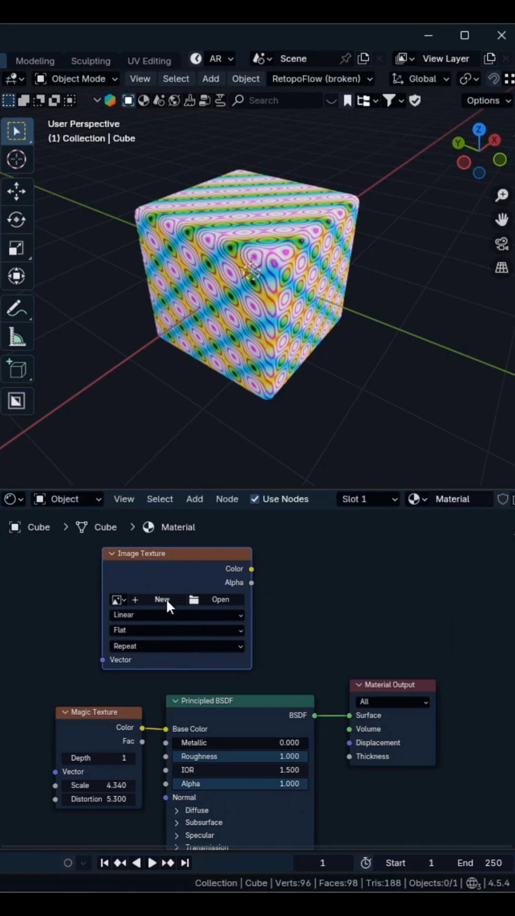
Create a new 1024×1024 image named 'Baked' without alpha on the Image Texture node
left_click(162, 599)
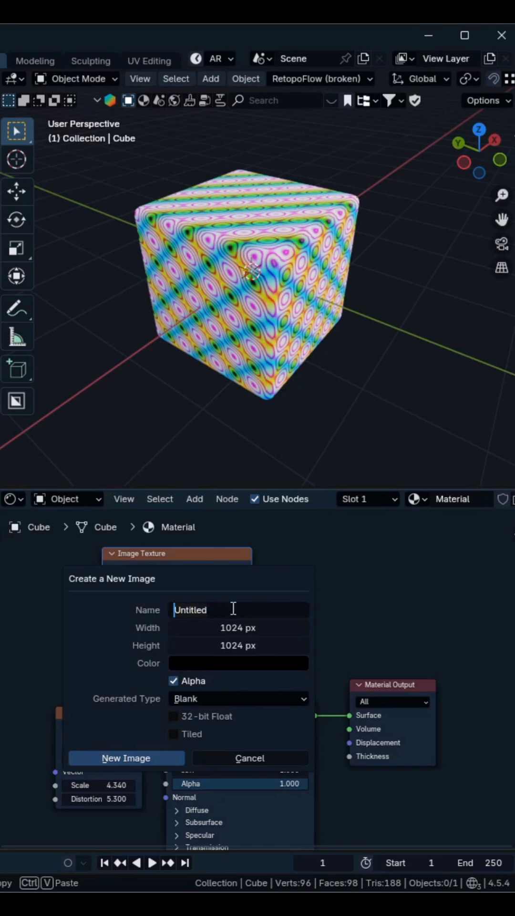
type("bAKE")
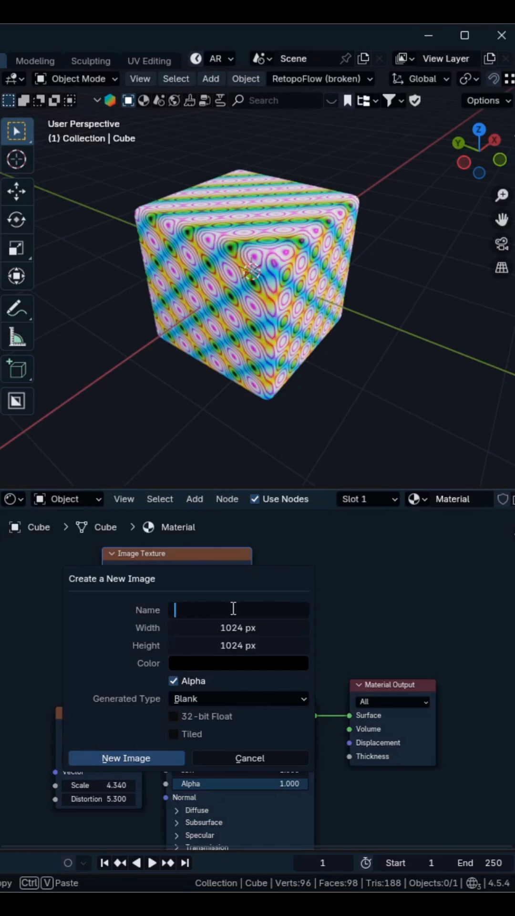
type("Baked")
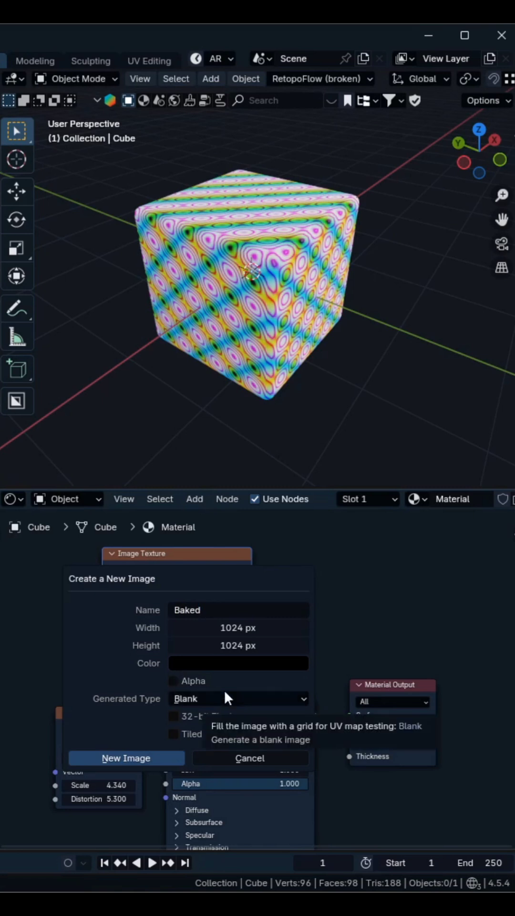
left_click(126, 758)
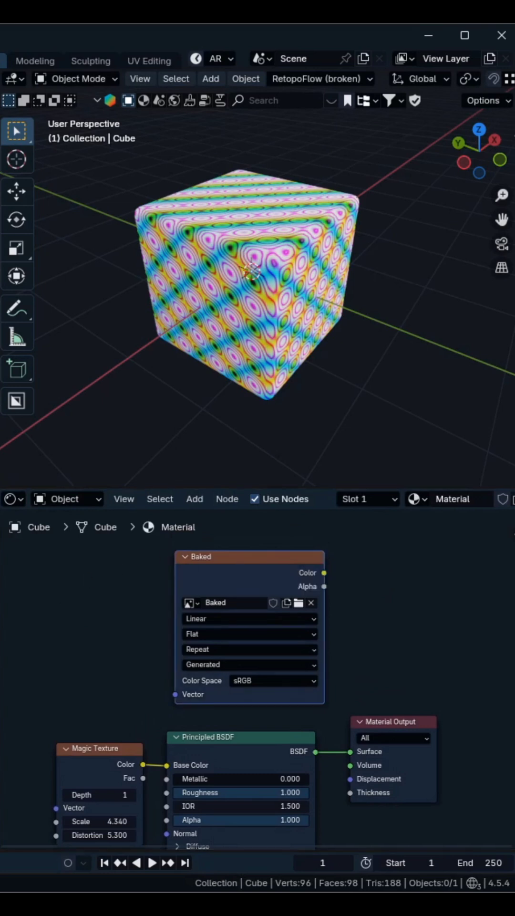
Attempt the bake, then select Cube in the Outliner after the no-valid-objects error
left_click(140, 518)
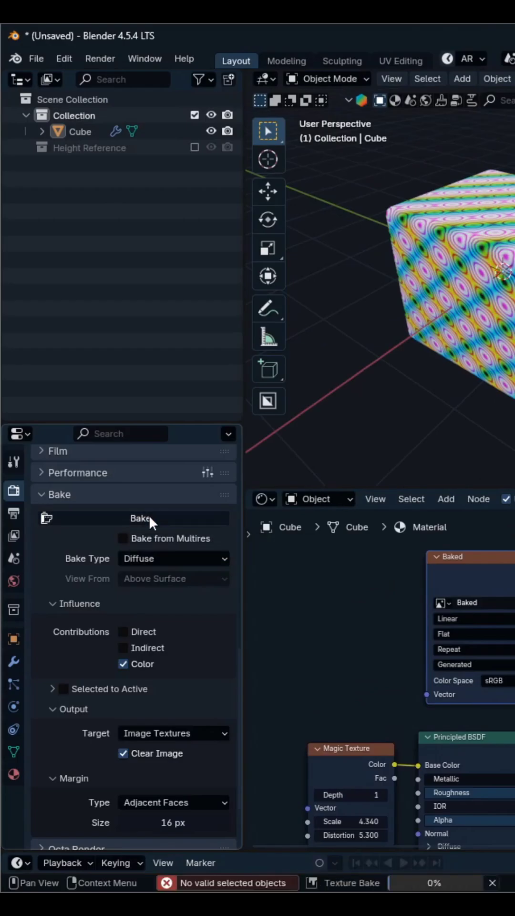
mouse_move(150, 520)
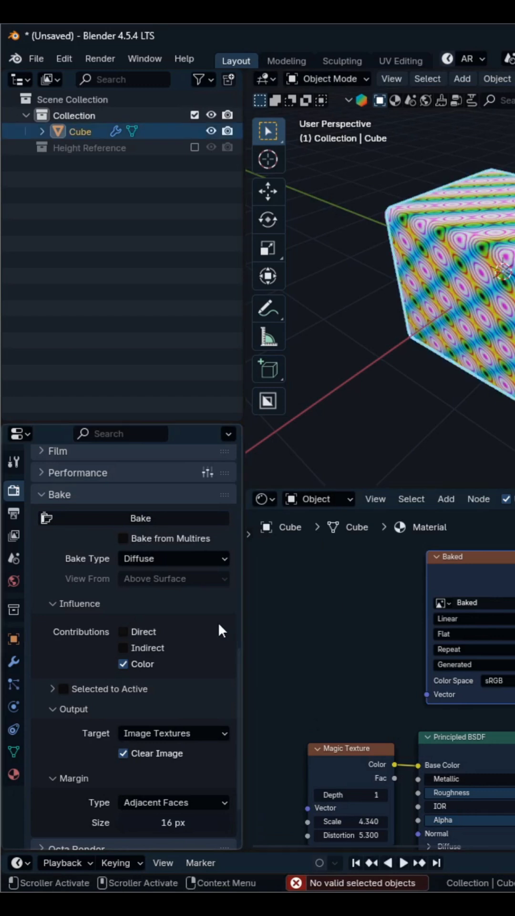
left_click(140, 518)
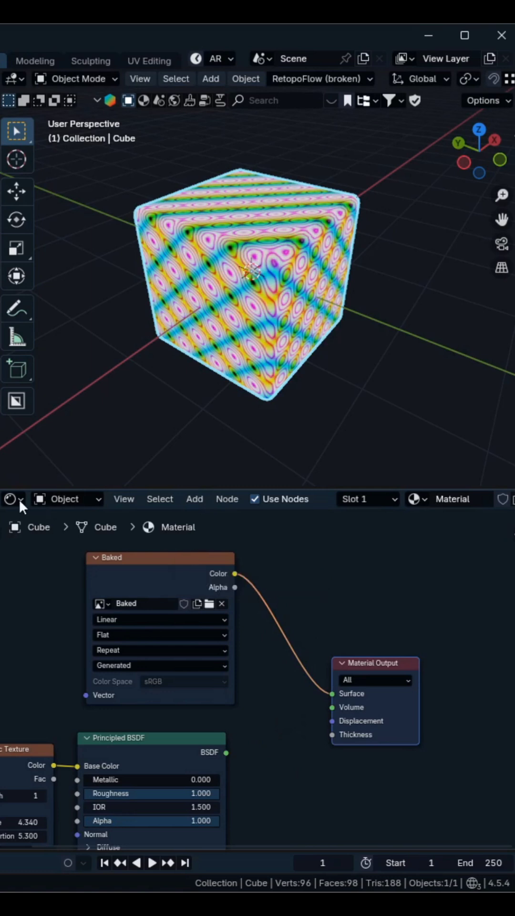
Show the Baked image in the Image Editor and orbit around the baked cube
left_click(11, 499)
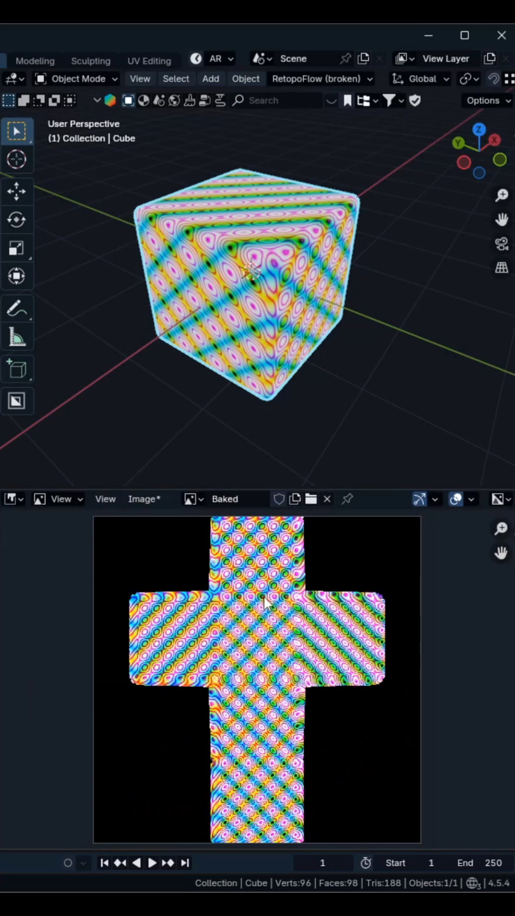
mouse_move(321, 210)
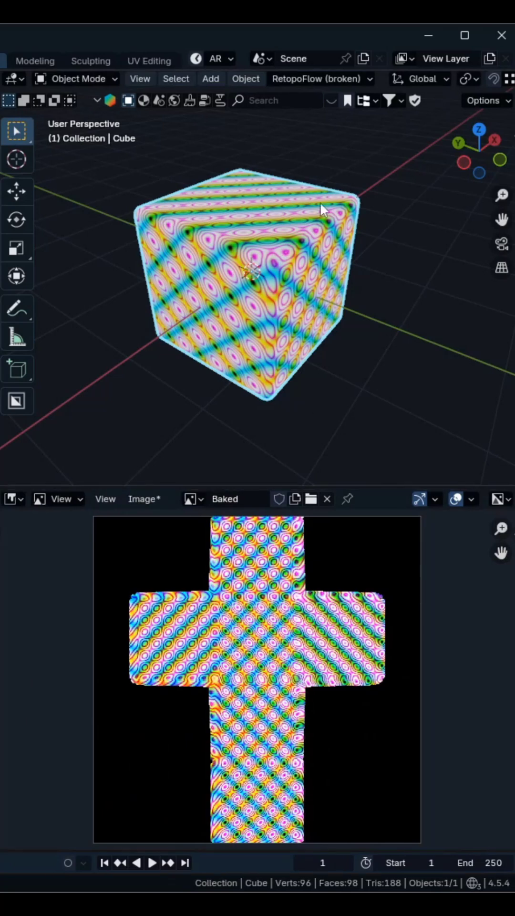
left_click_drag(321, 210, 170, 312)
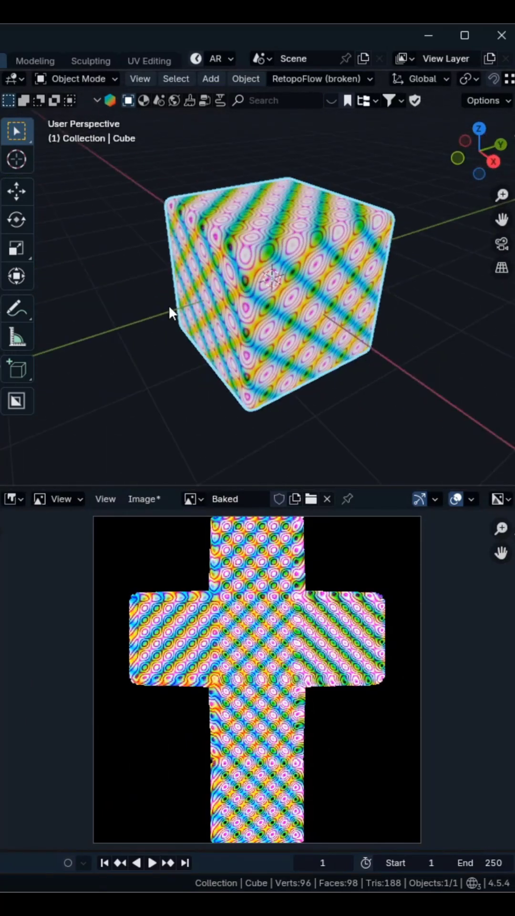